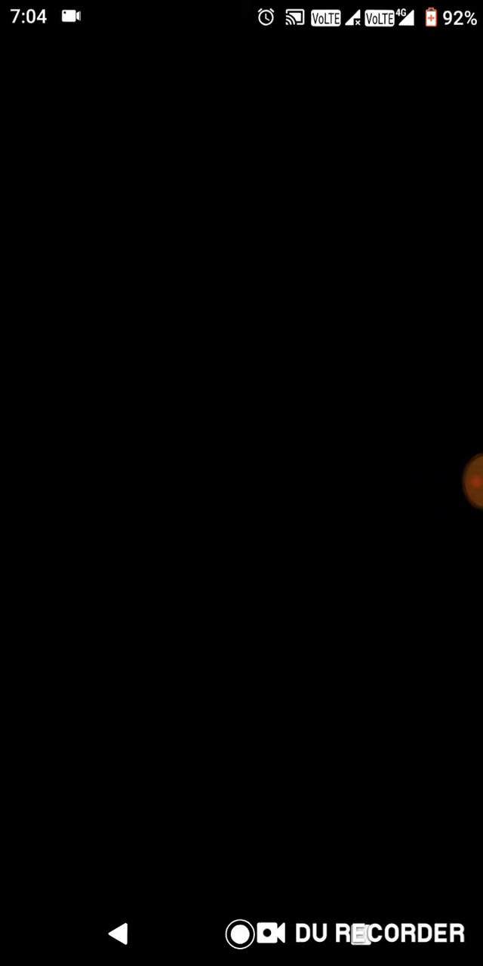
pyautogui.click(461, 498)
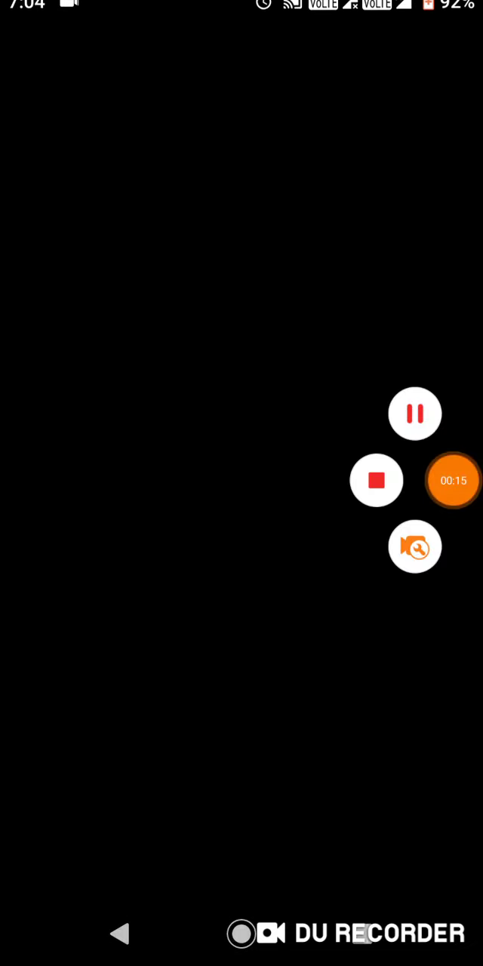
pyautogui.click(452, 481)
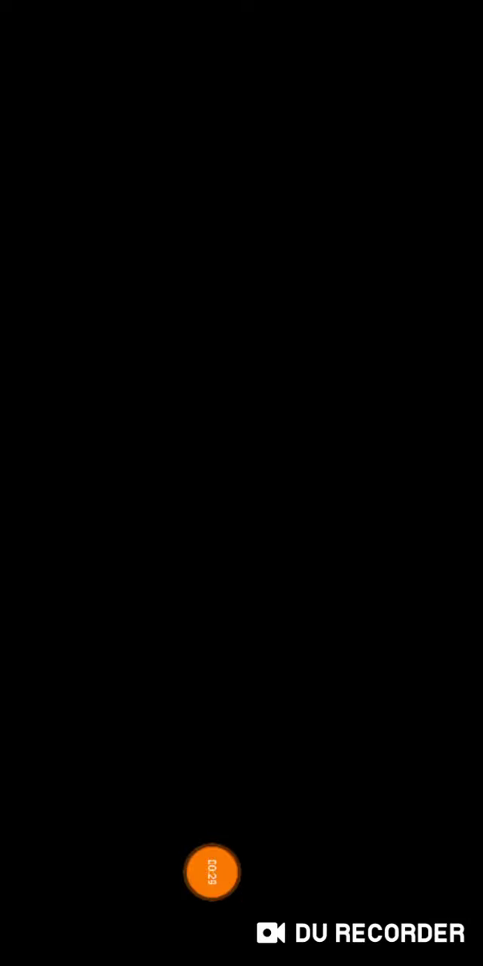
pyautogui.click(212, 872)
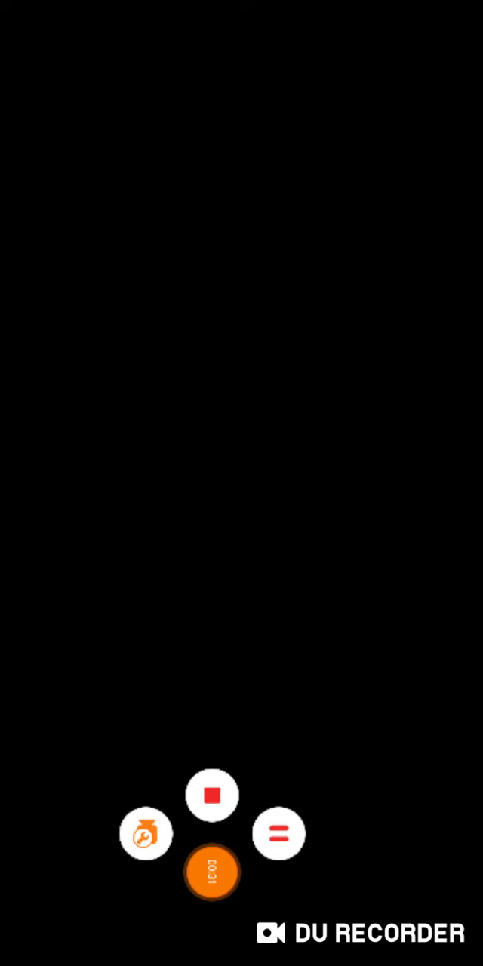
pyautogui.click(212, 872)
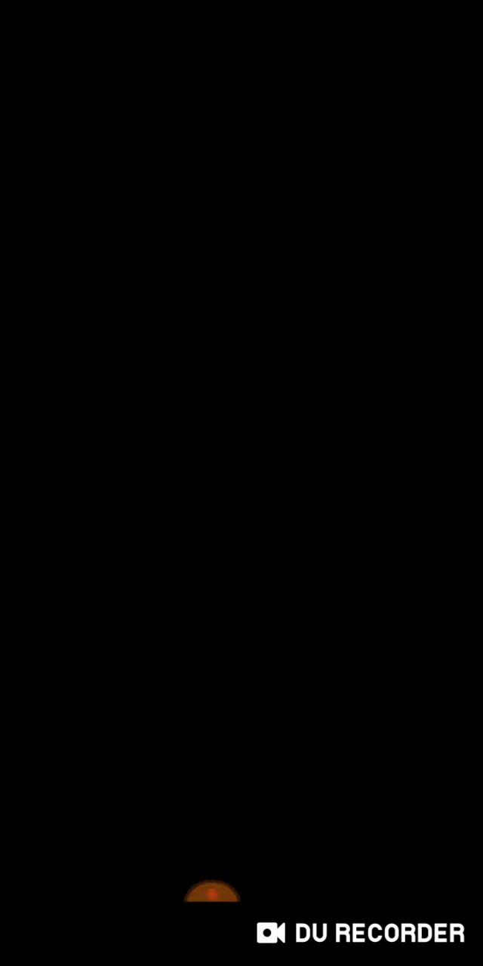
pyautogui.click(212, 890)
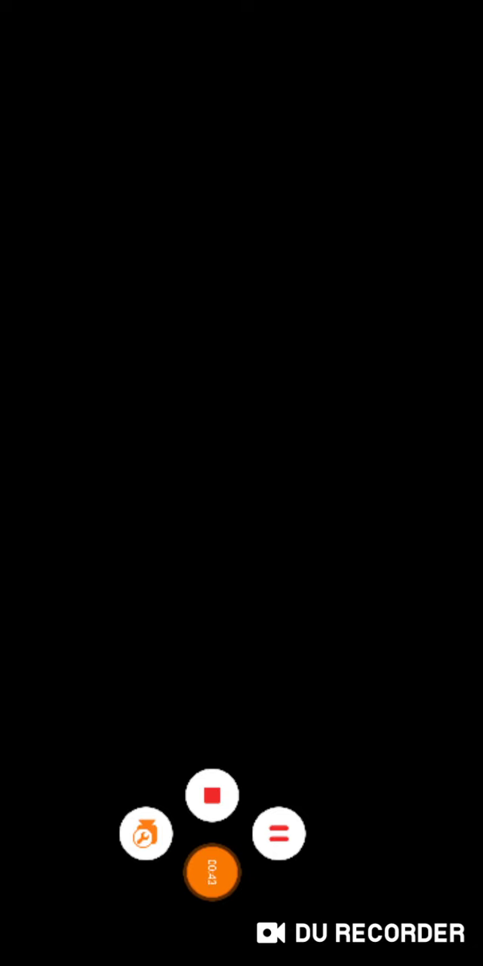
pyautogui.click(212, 872)
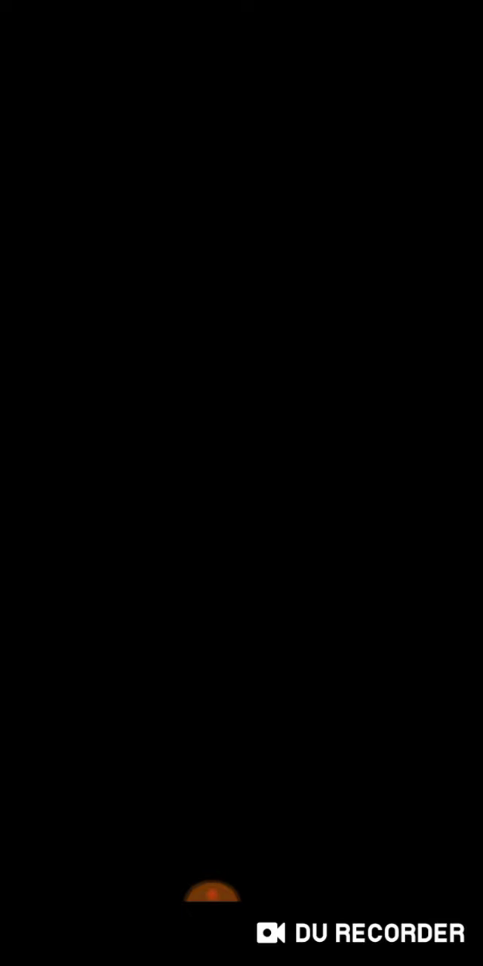
pyautogui.click(213, 894)
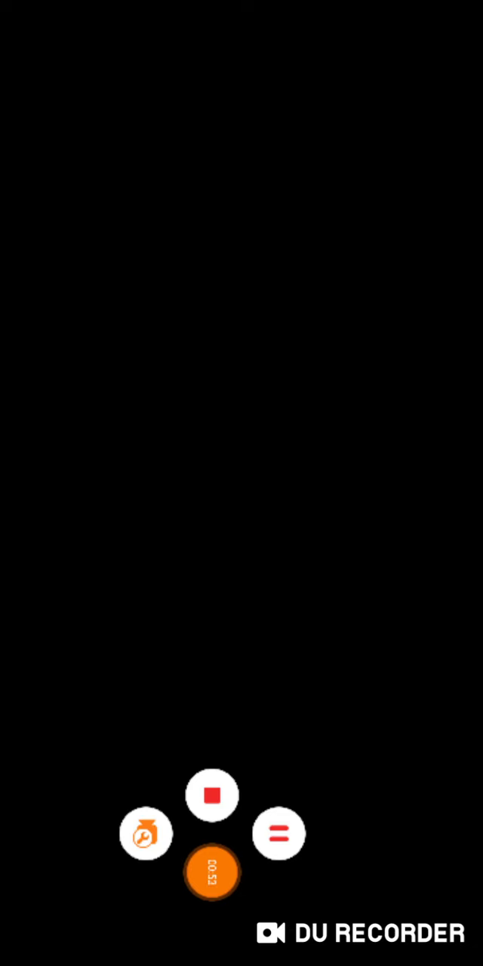
pyautogui.click(212, 872)
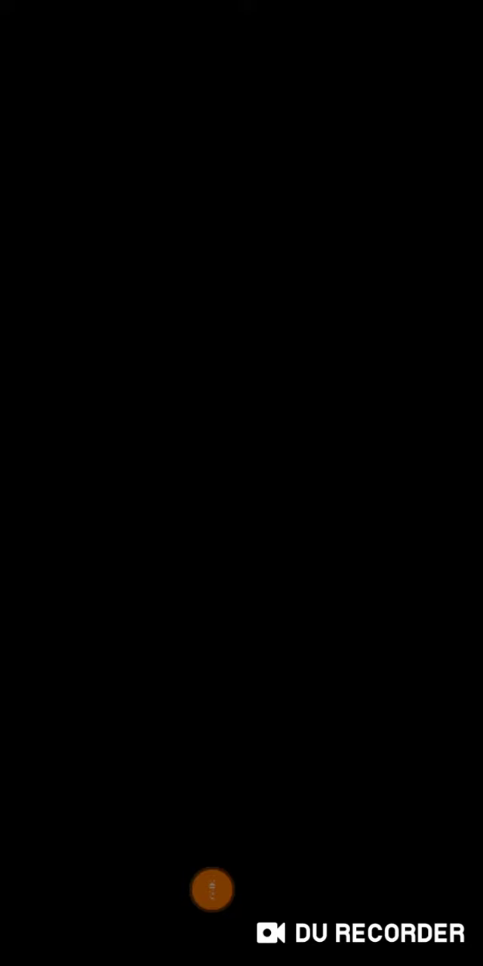
pyautogui.click(212, 889)
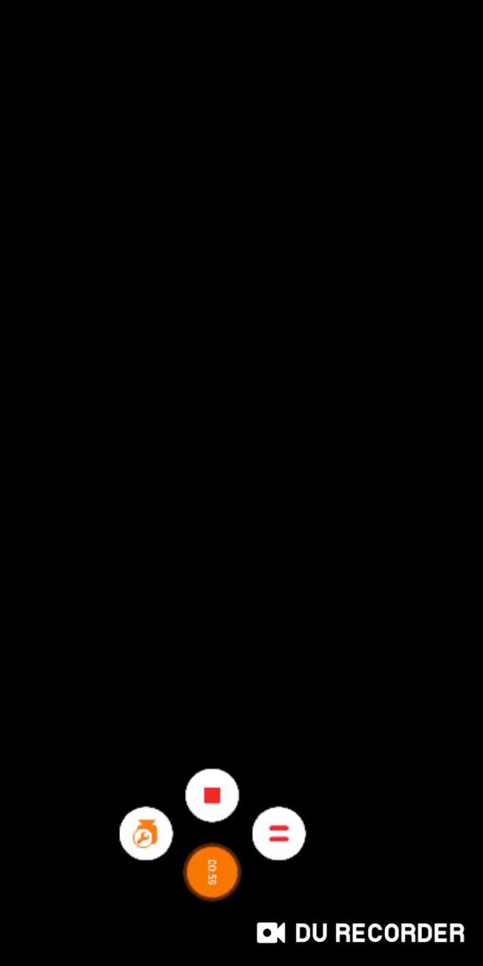